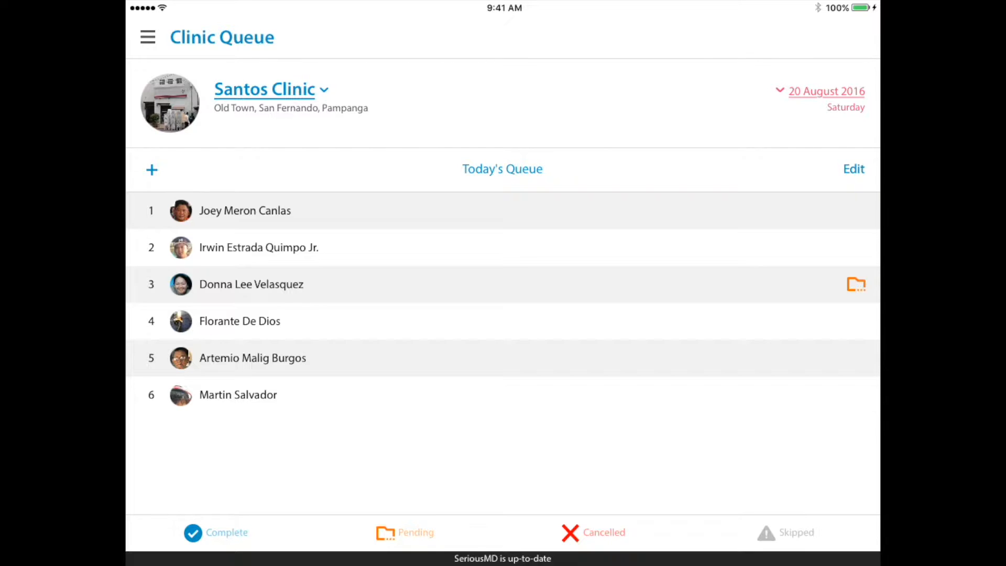
- Open the first queued patient's Patient Profile, review its sections and start editing which sections show
click(244, 210)
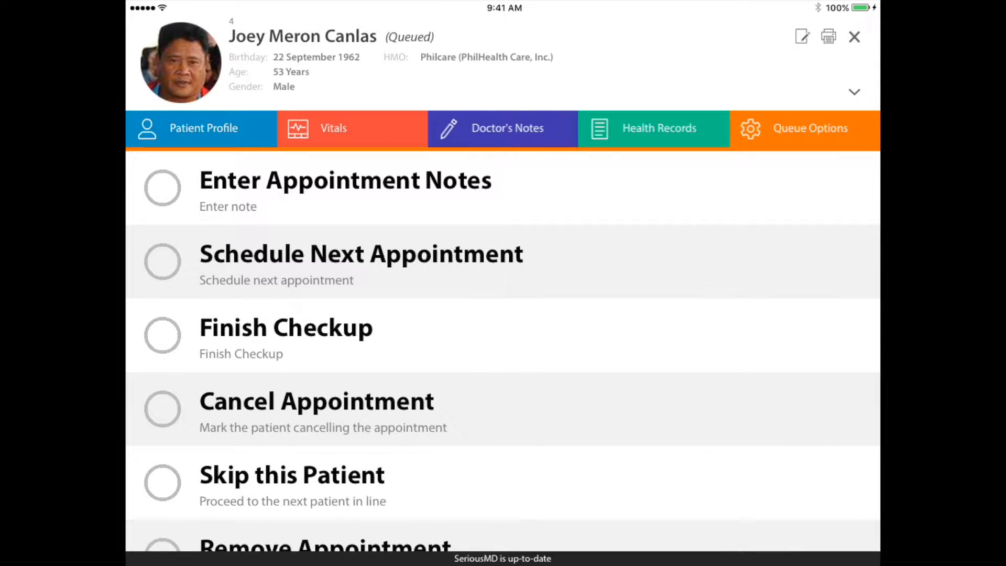
click(203, 128)
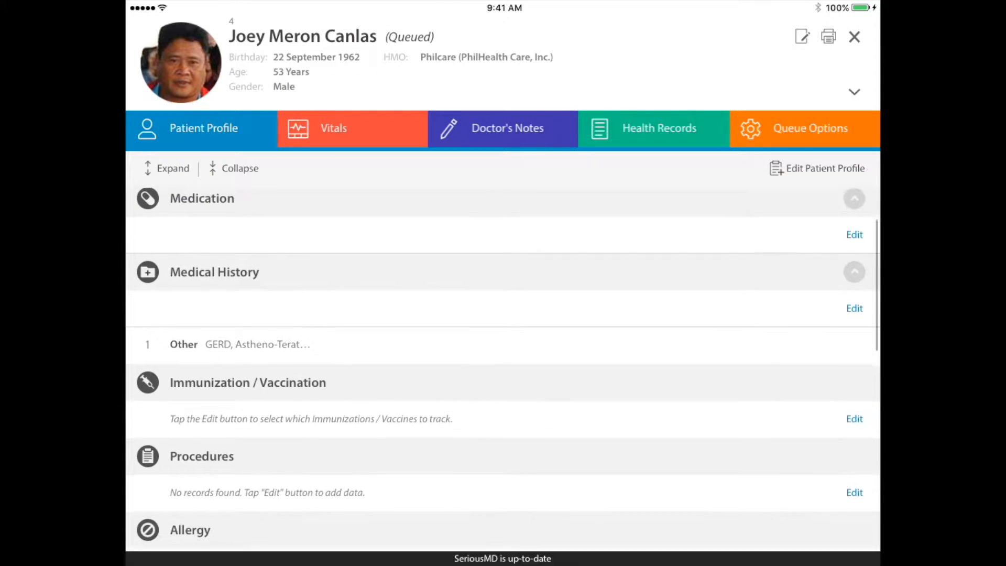
scroll(down, 3)
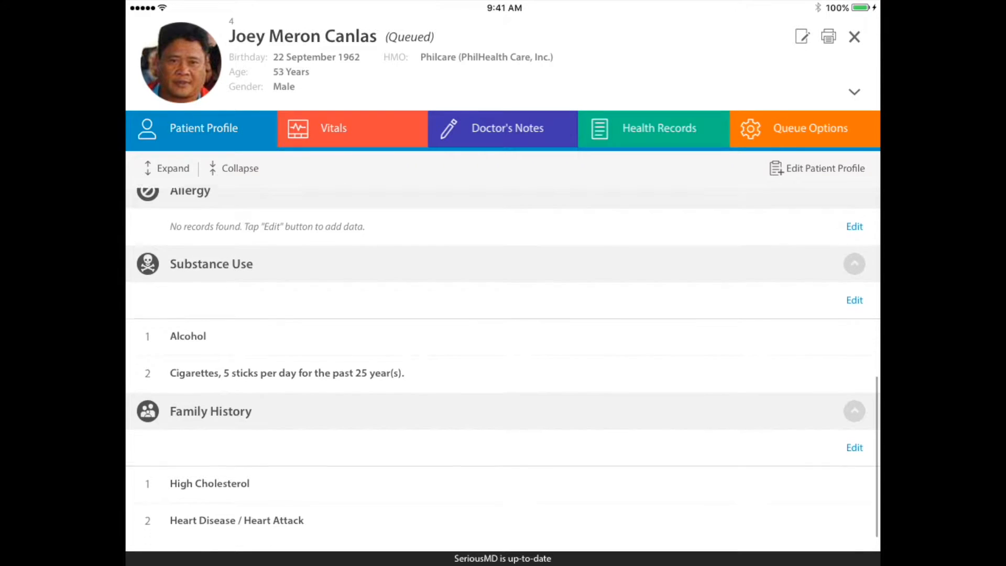
scroll(down, 3)
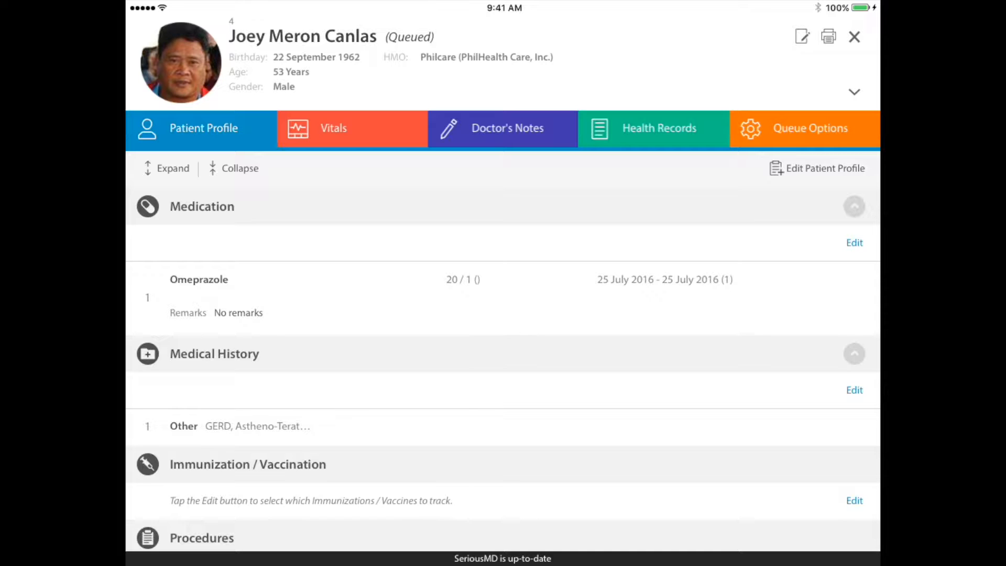
click(823, 167)
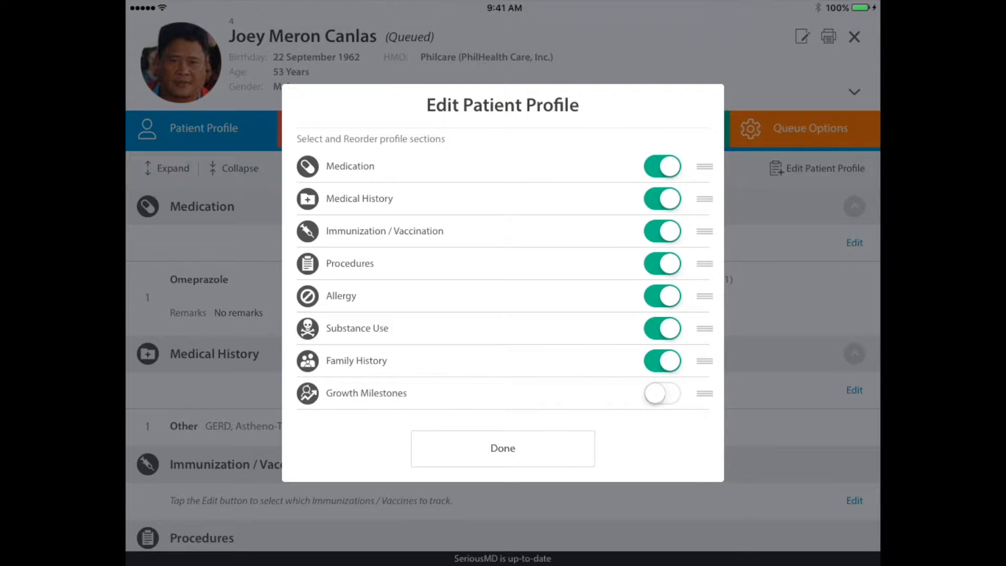
- Switch off Immunization / Vaccination, Substance Use, Family History and Medical History, leaving Medication, Procedures and Allergy
click(662, 231)
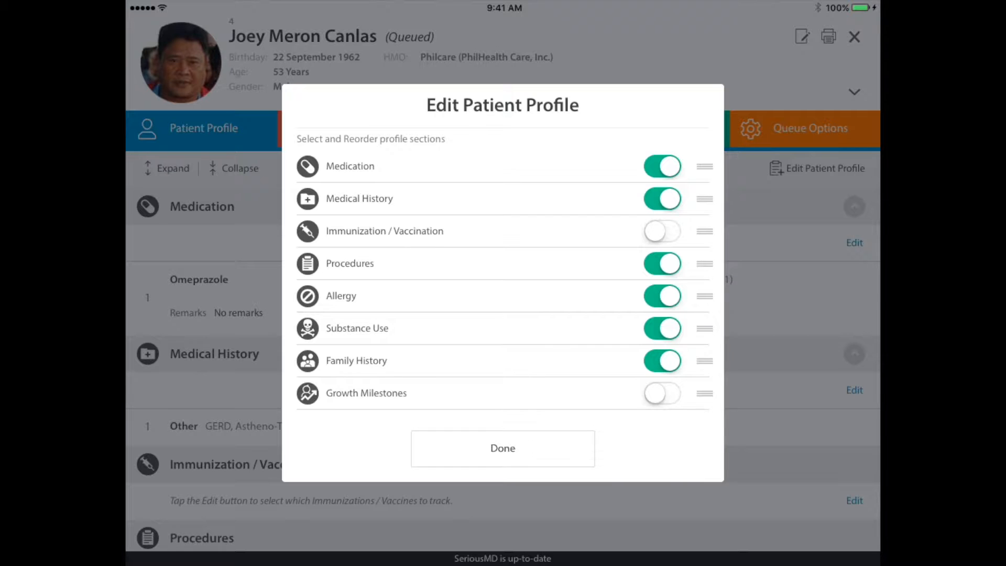
click(662, 327)
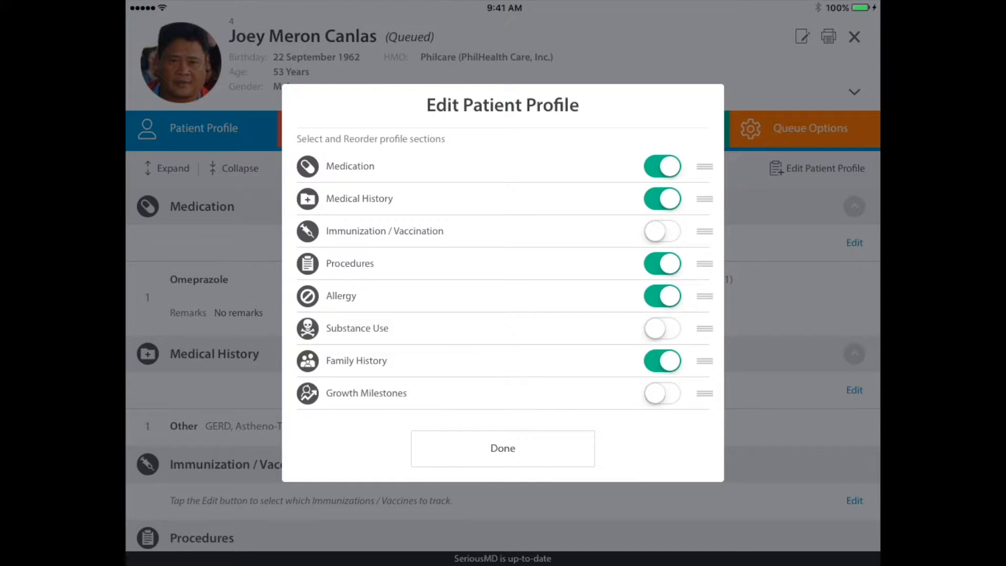
click(660, 361)
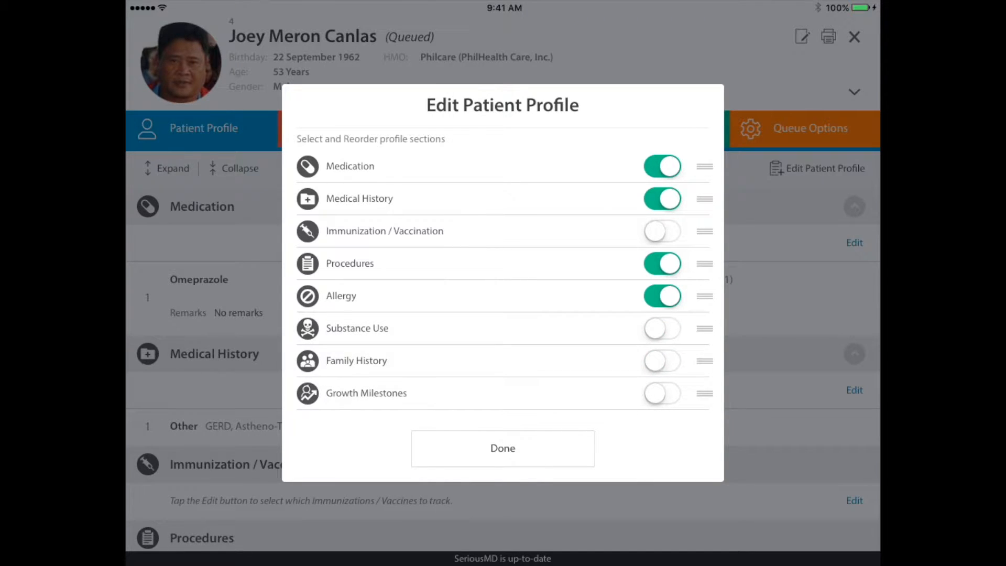
click(662, 199)
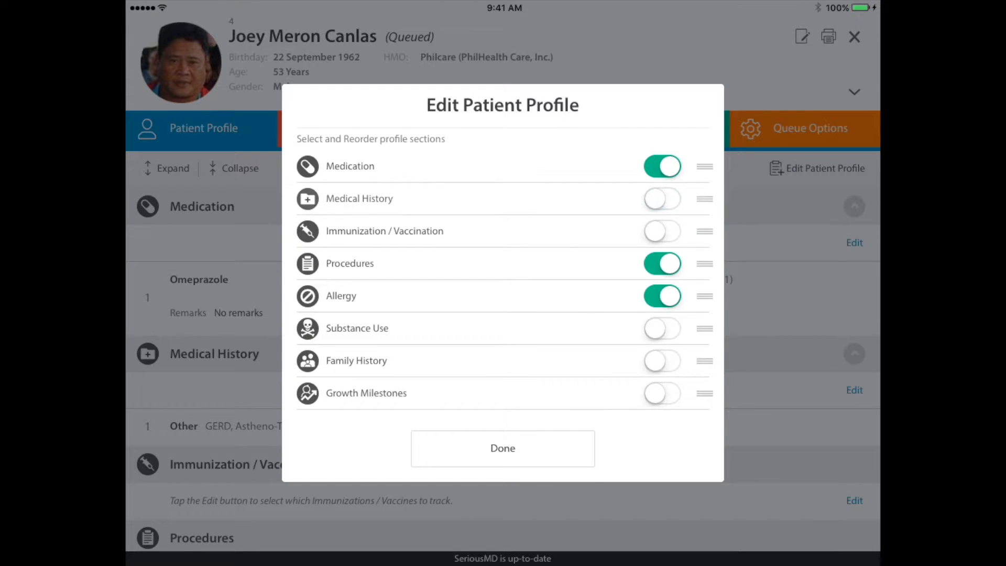
click(503, 448)
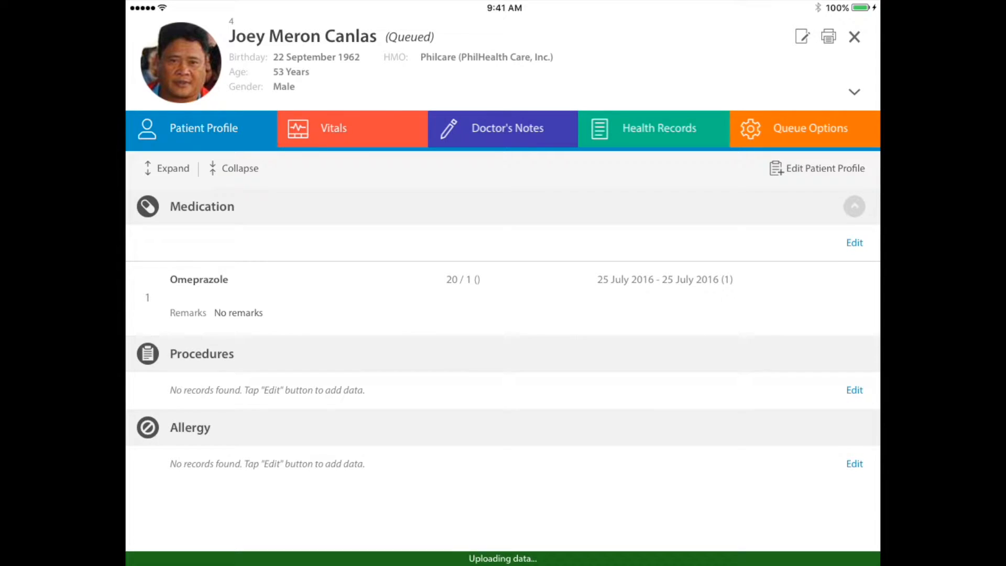
- Re-enable Immunization / Vaccination and Medical History, moving Immunization / Vaccination to the top, and apply
click(823, 168)
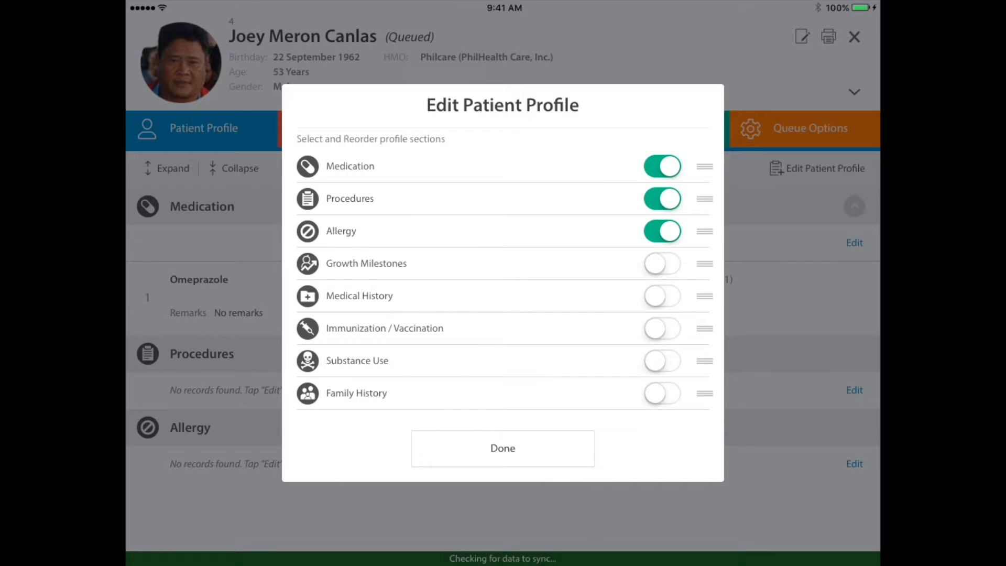
click(662, 328)
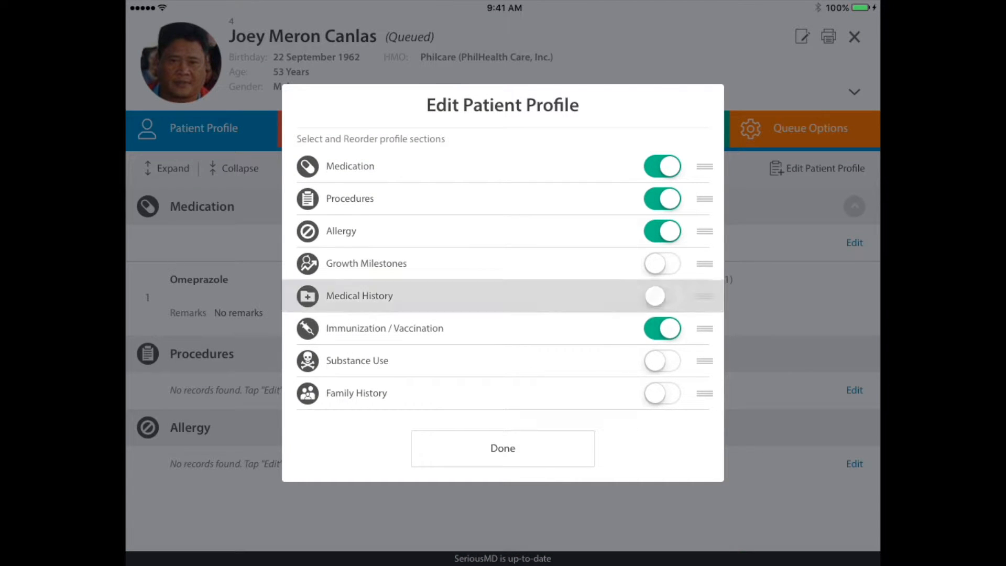
click(662, 296)
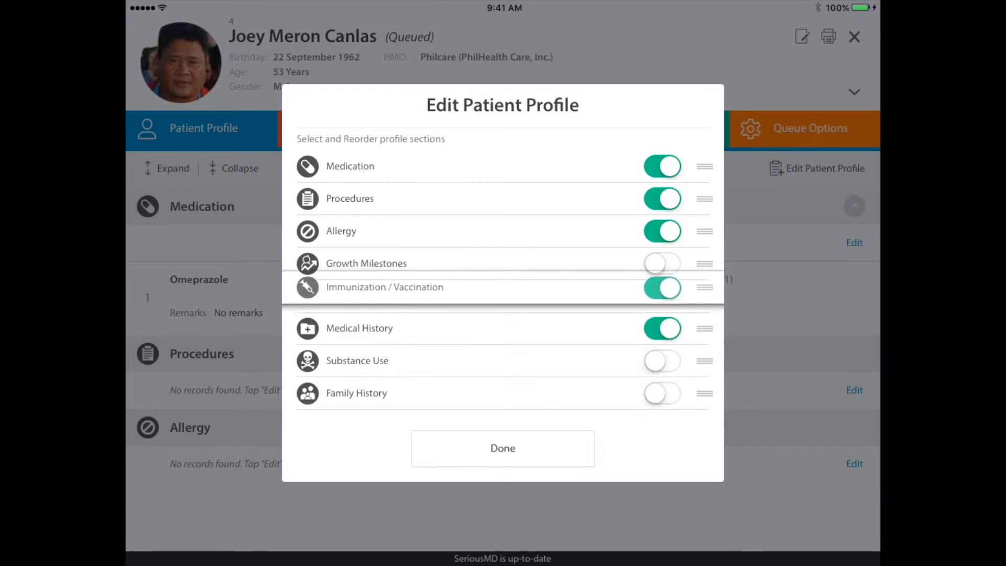
drag(704, 287, 704, 159)
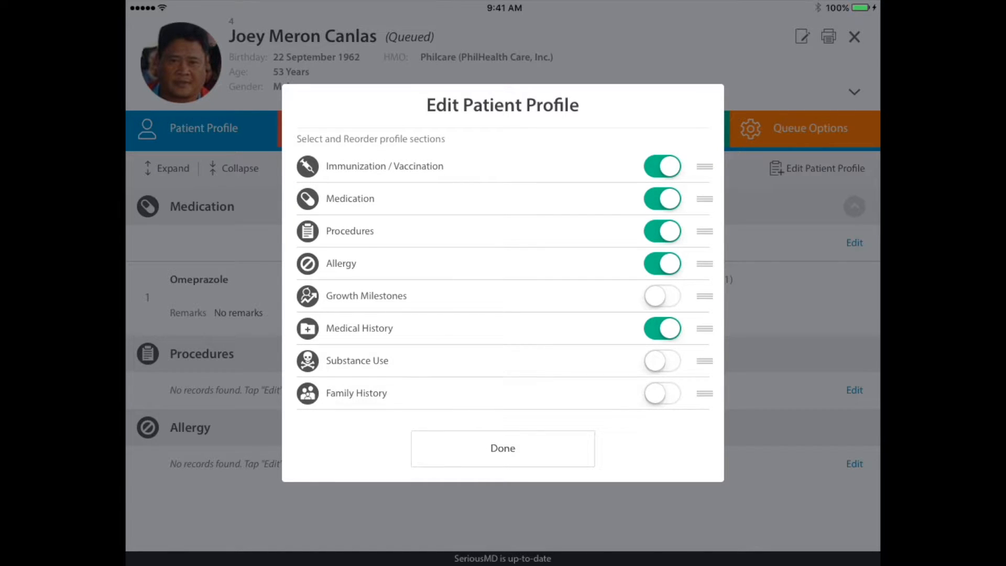
click(503, 449)
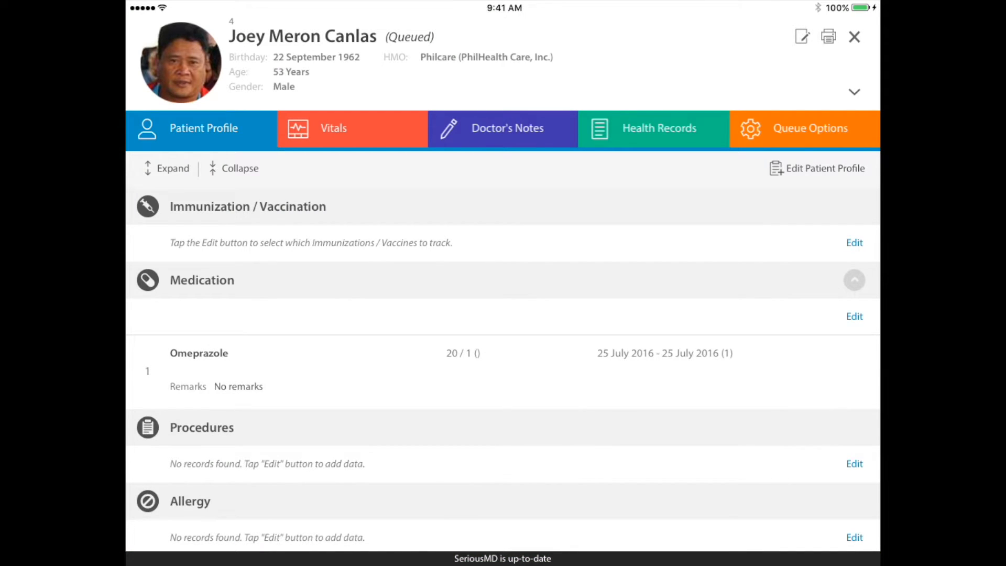
- Collapse, expand and re-collapse the Medication section, then close the profile back to today's queue
scroll(down, 3)
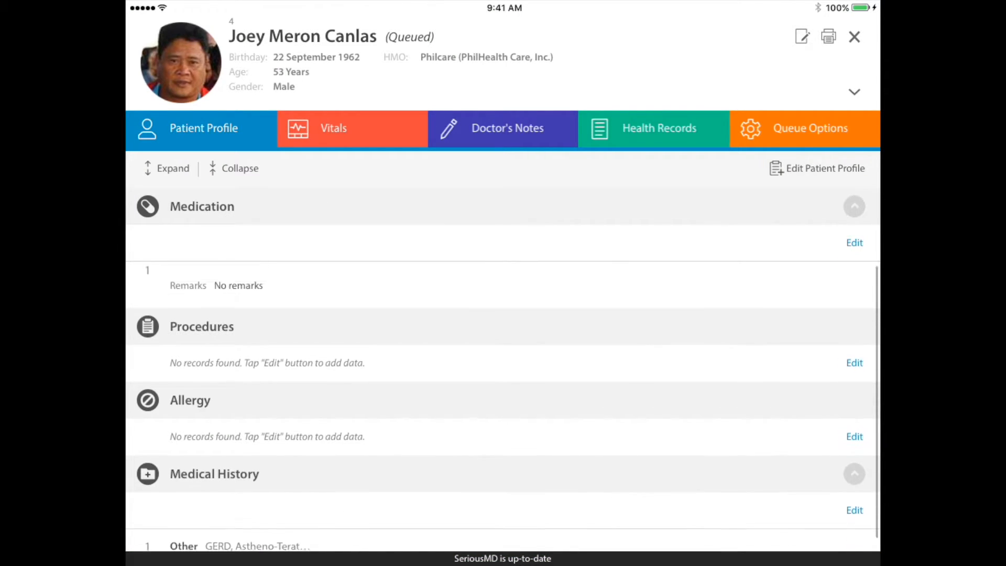
scroll(down, 3)
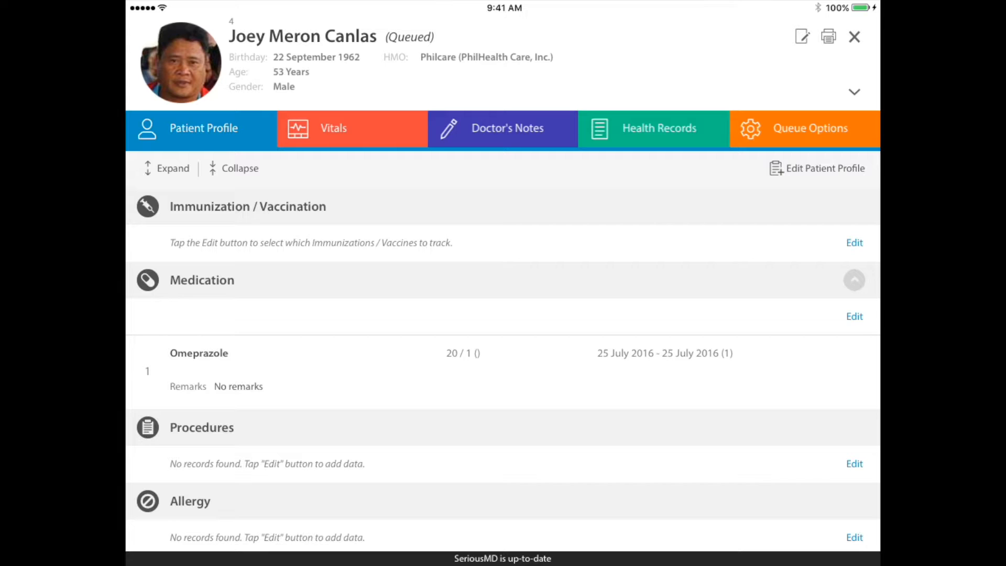
click(855, 280)
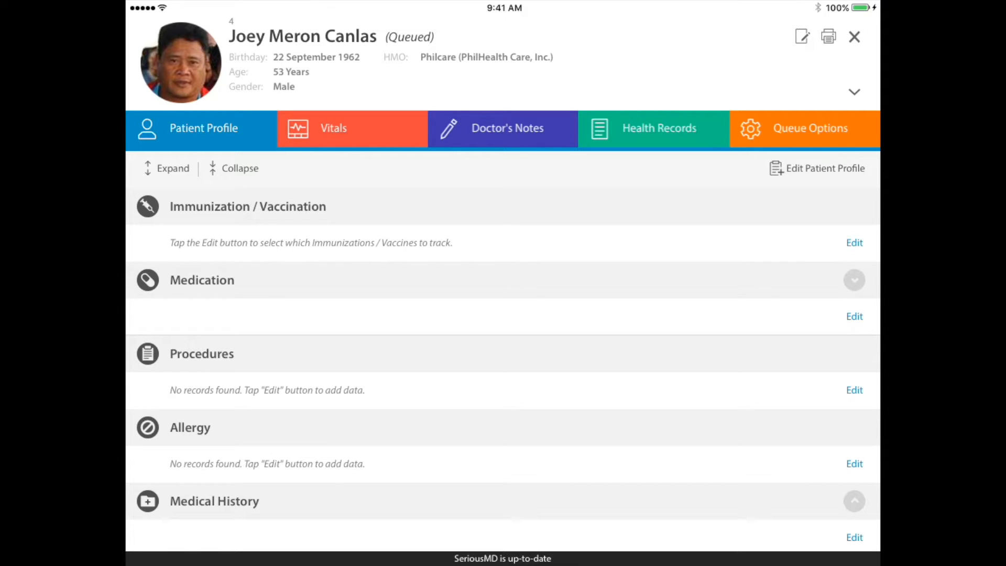
click(853, 280)
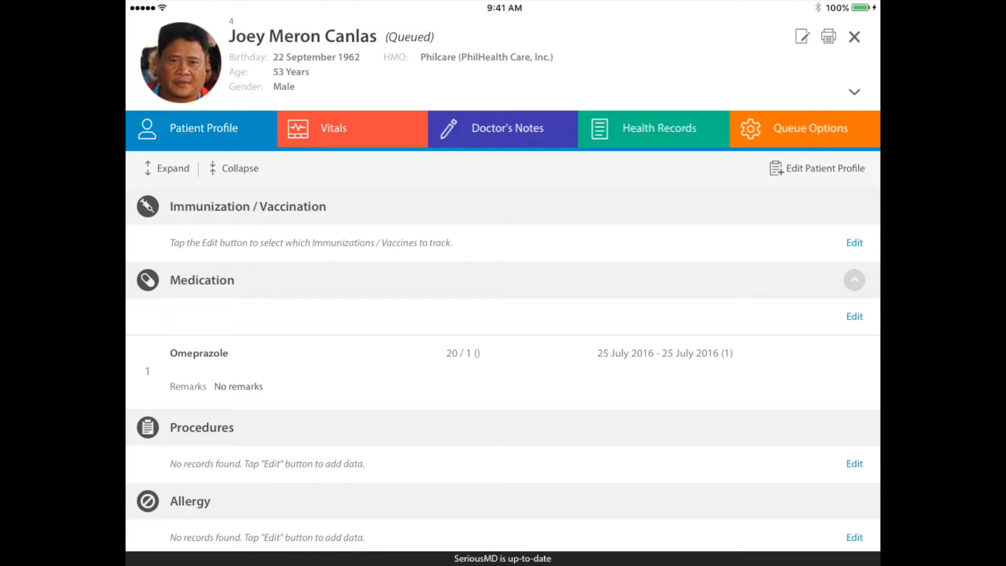
click(853, 280)
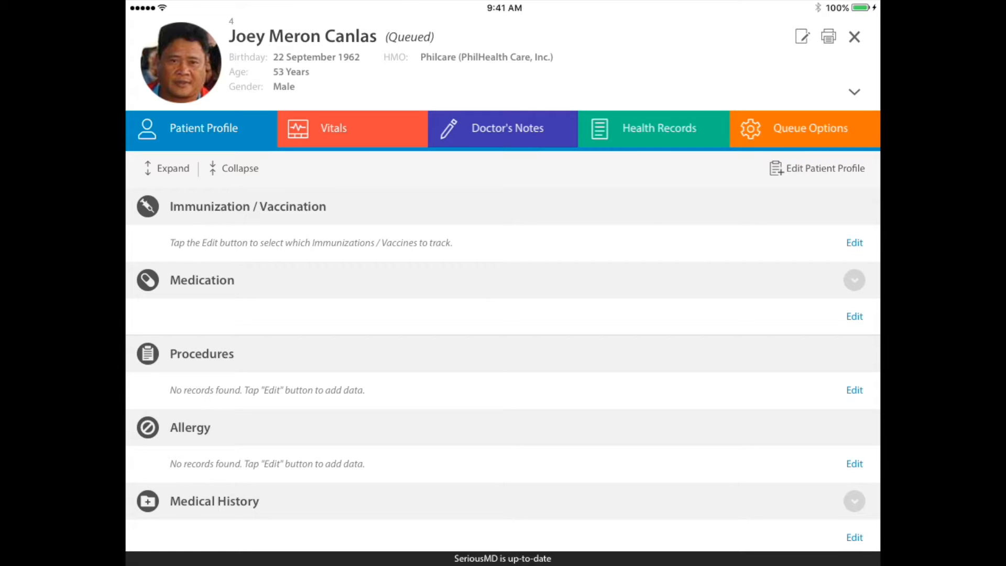
click(853, 37)
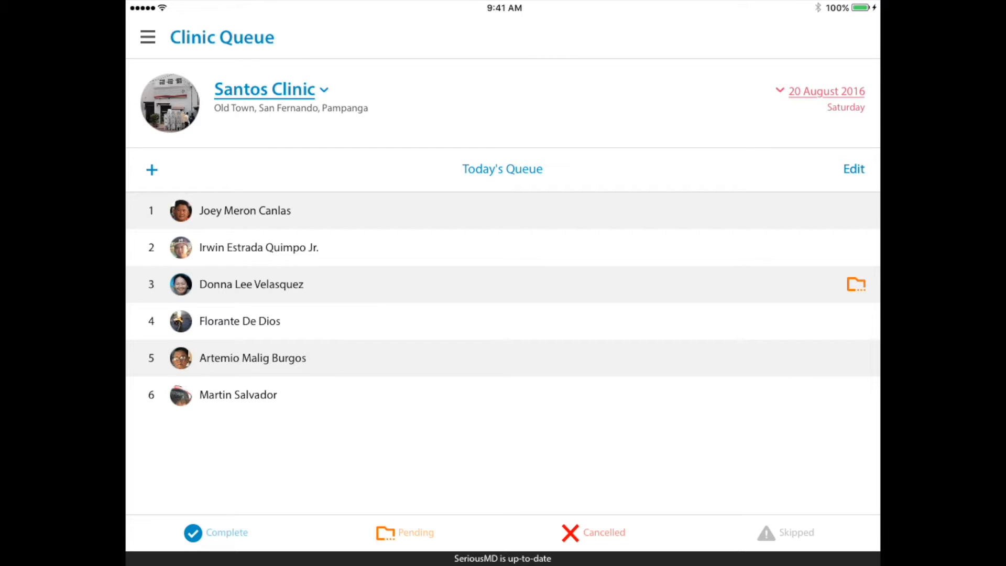
- In Settings > Patient Profile, drag Allergies to the top of the default section order
click(147, 37)
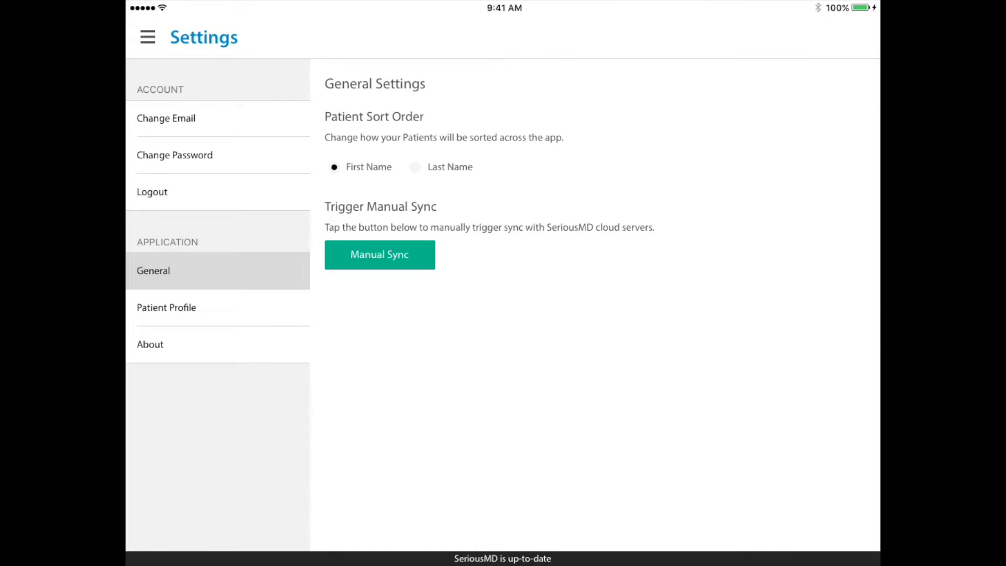
click(165, 308)
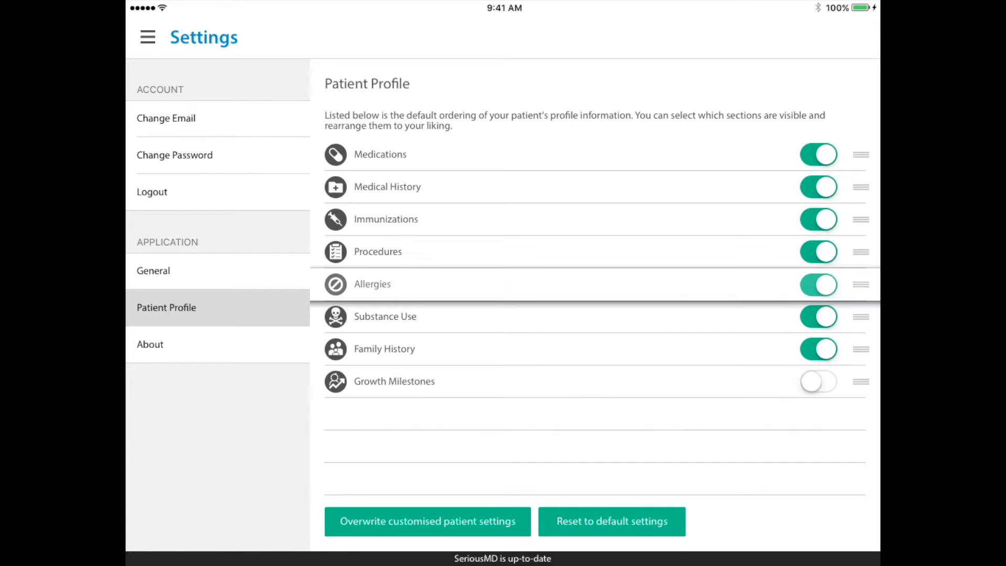
drag(861, 284, 861, 154)
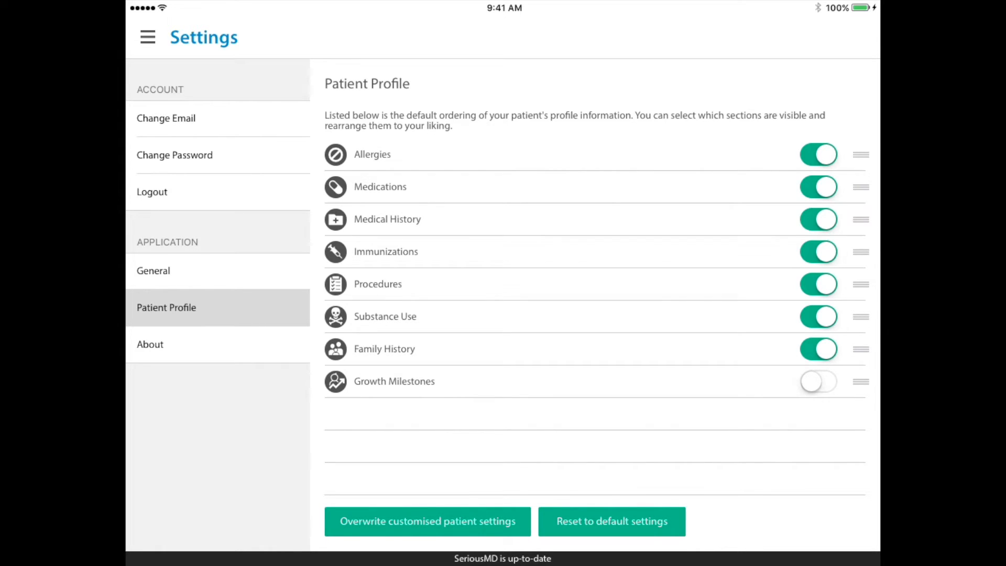
- Go to the Patients list from the menu and open a completed patient's record
click(148, 38)
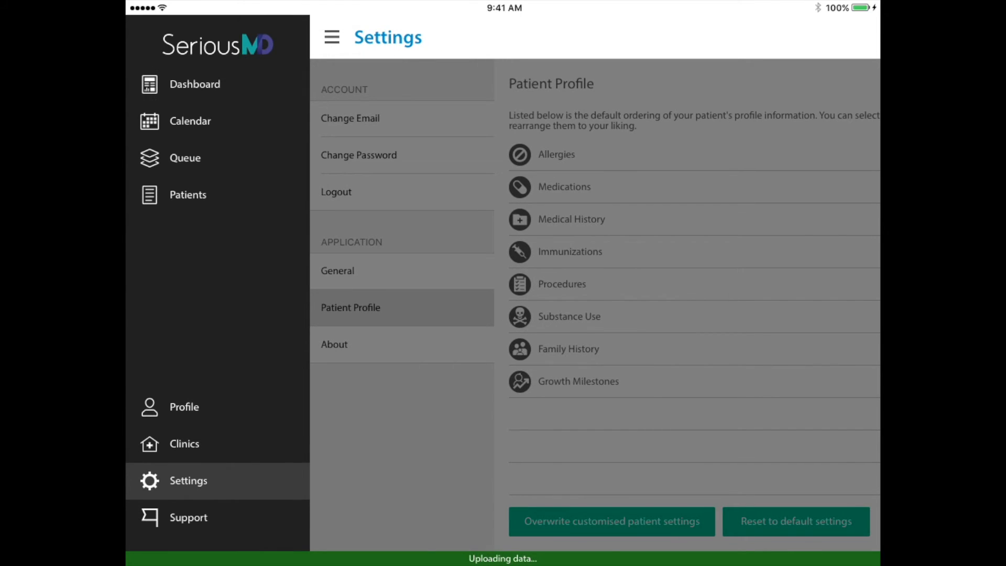
click(187, 194)
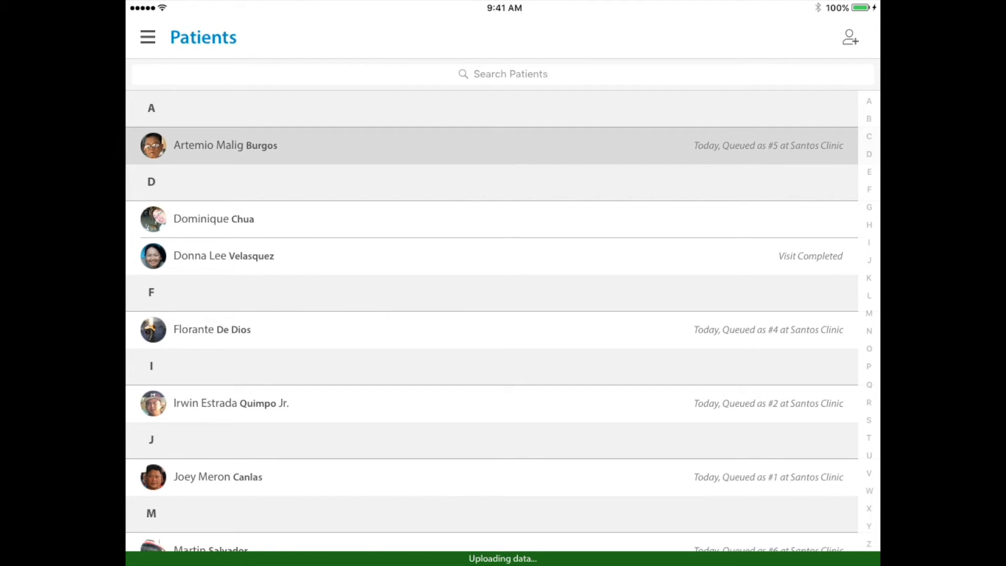
click(224, 145)
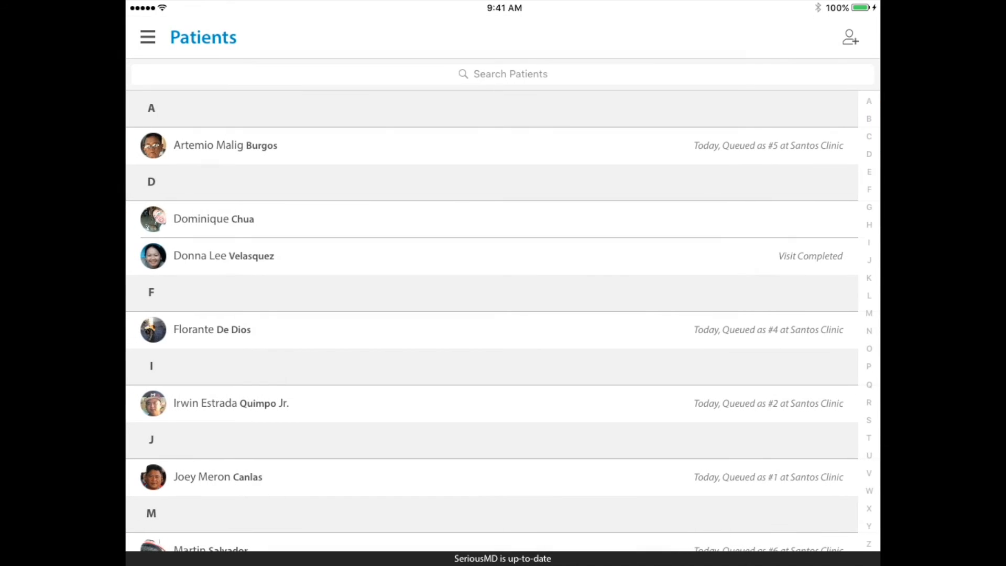
click(214, 218)
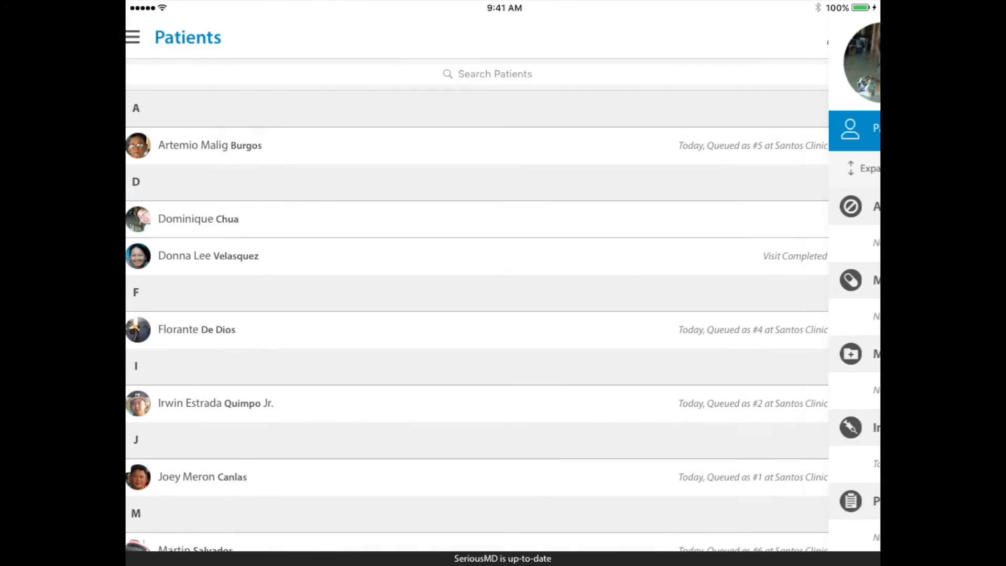
- Verify the patient's profile lists Allergy first, then close the record and return to navigation
click(207, 255)
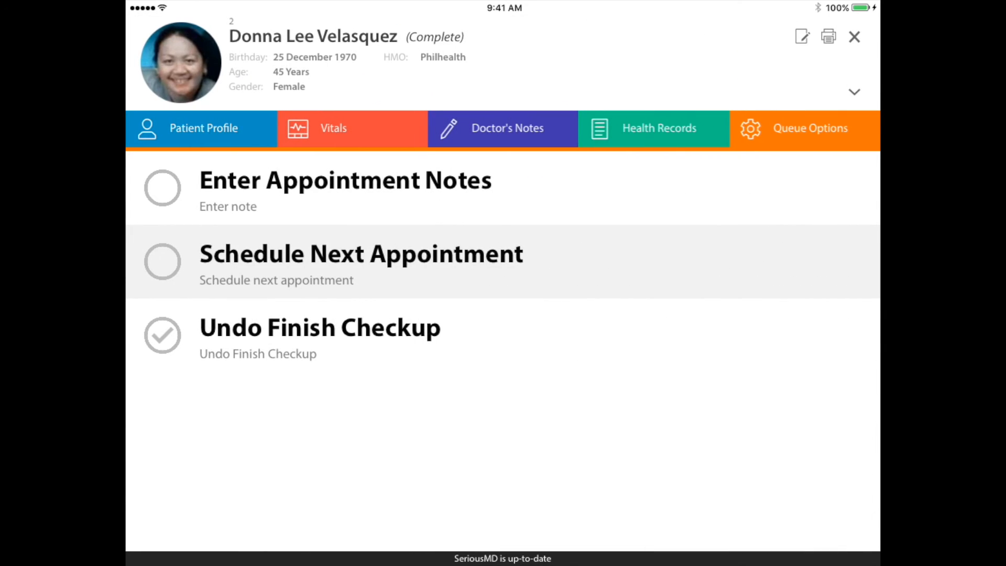
click(203, 128)
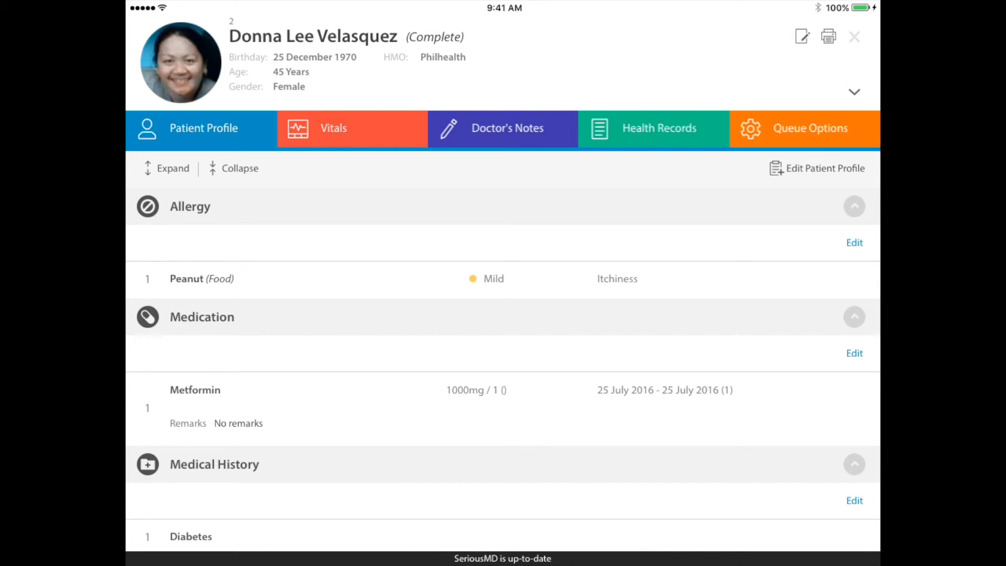
click(854, 35)
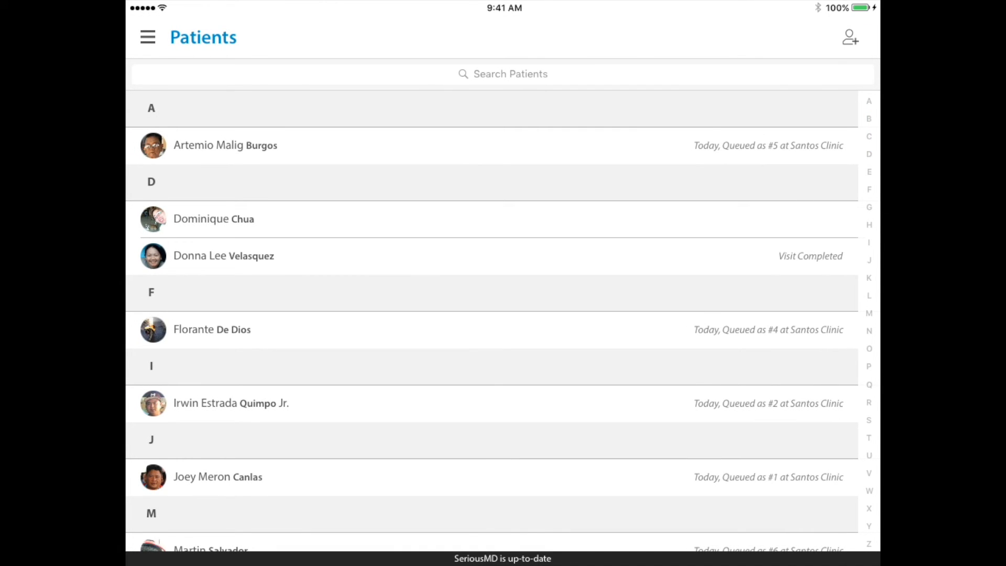
click(148, 36)
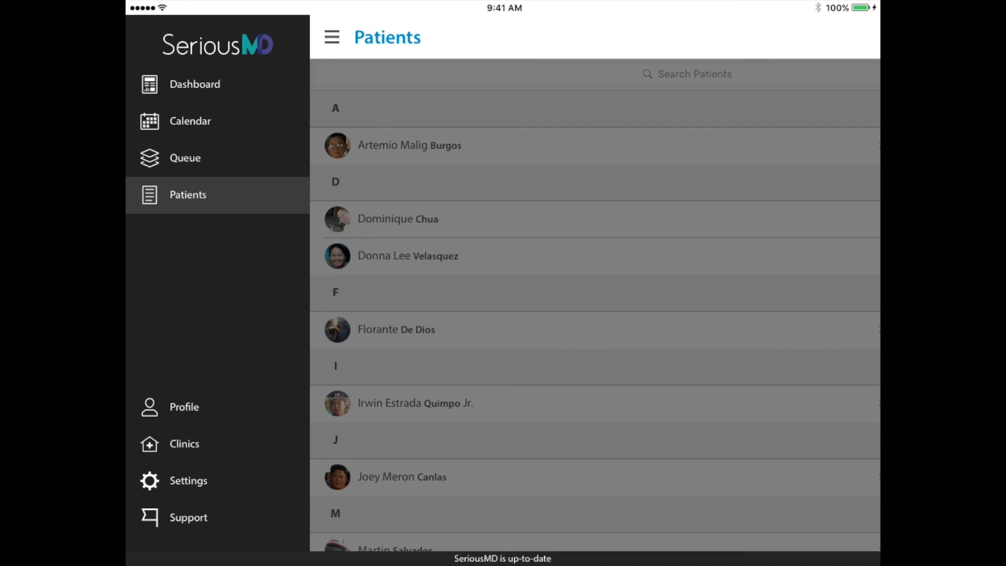